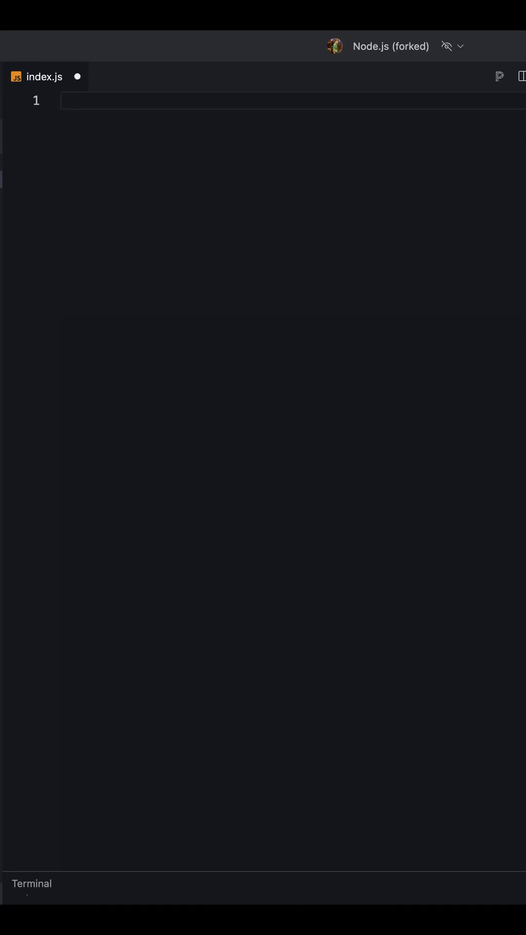
# Declare let k1 = {a: 1}; in index.js and move to the empty line below.
pyautogui.write('let k1 = {a: 1};')
pyautogui.write('let k2 = {b: 2};')
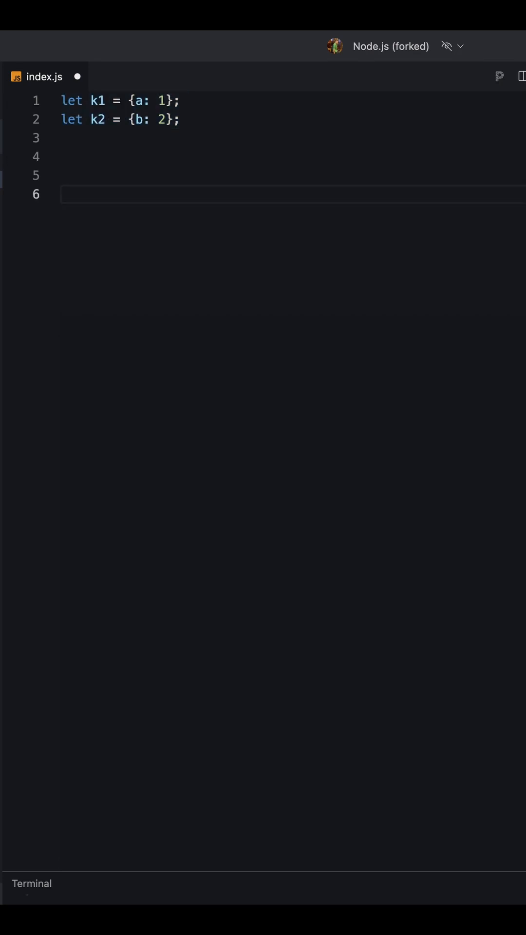
pyautogui.click(62, 194)
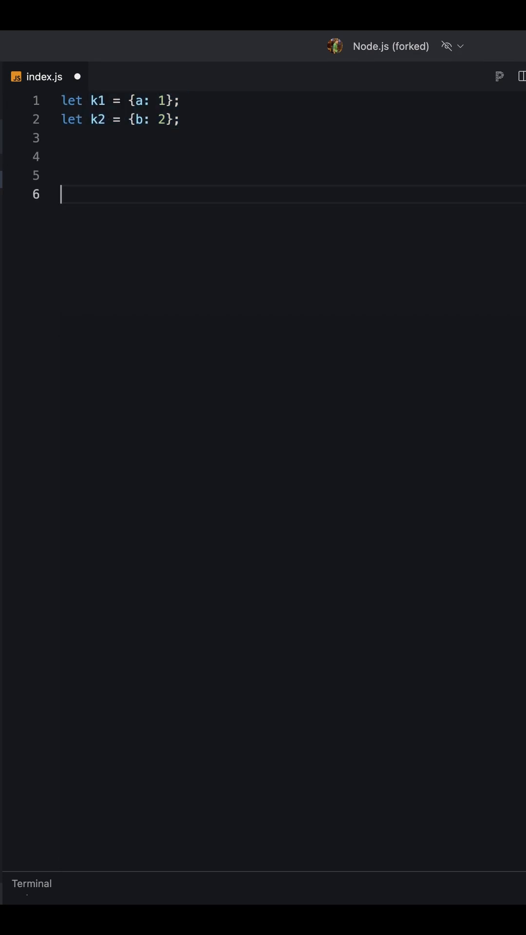
# Add k3 = { [k1]: 2 } and k4 = { [k1]: 2, [k2]: 3 } with '[object Object]', '2' and '3' comments.
pyautogui.write('let k3 = { [k1]: 2 };')
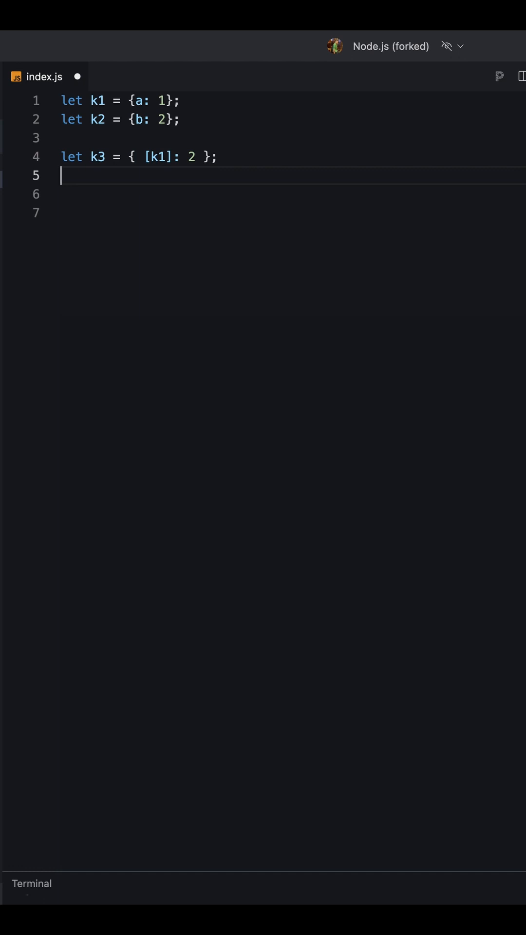
pyautogui.write('// { [object Object]: 2 }')
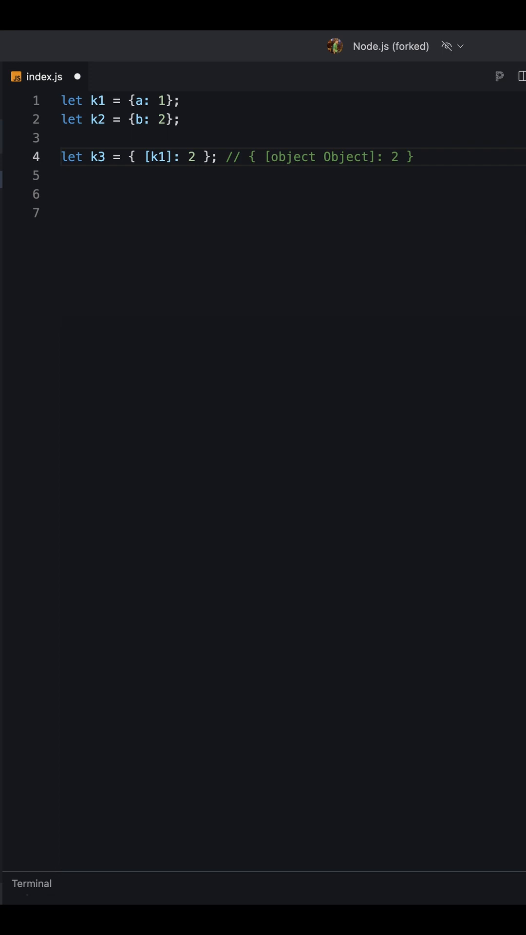
pyautogui.write('k3[k1]; // 2')
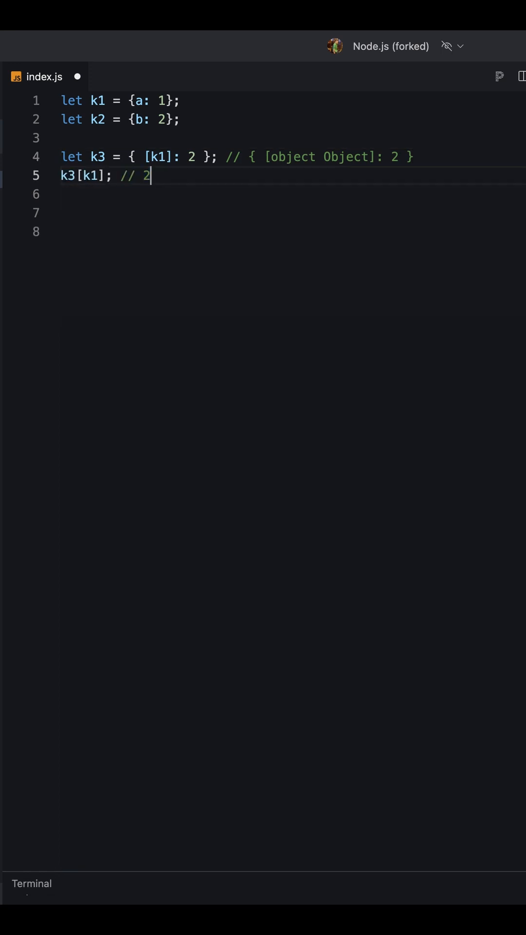
pyautogui.write('let k4 = { [k1]: 2, [k2]: 3 }; // { [object Object]: 3')
pyautogui.write('k4[k2];')
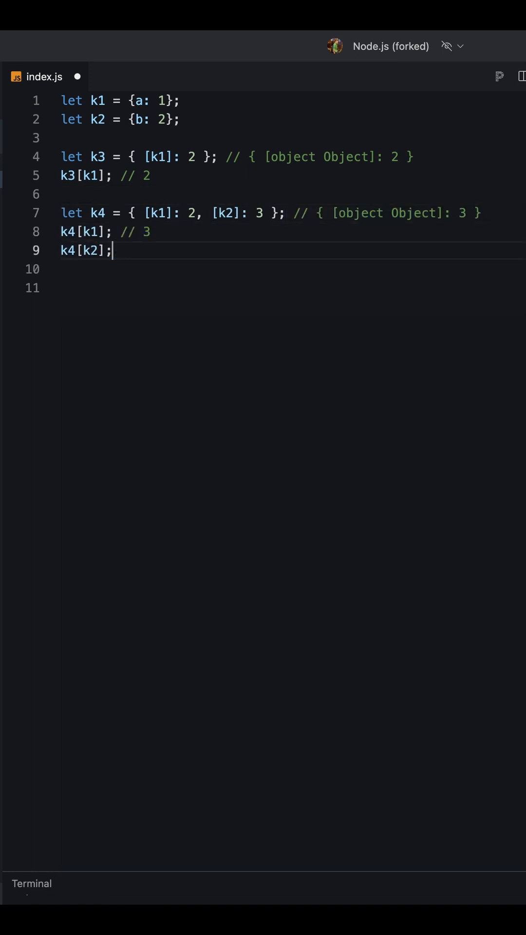
pyautogui.write('// 3')
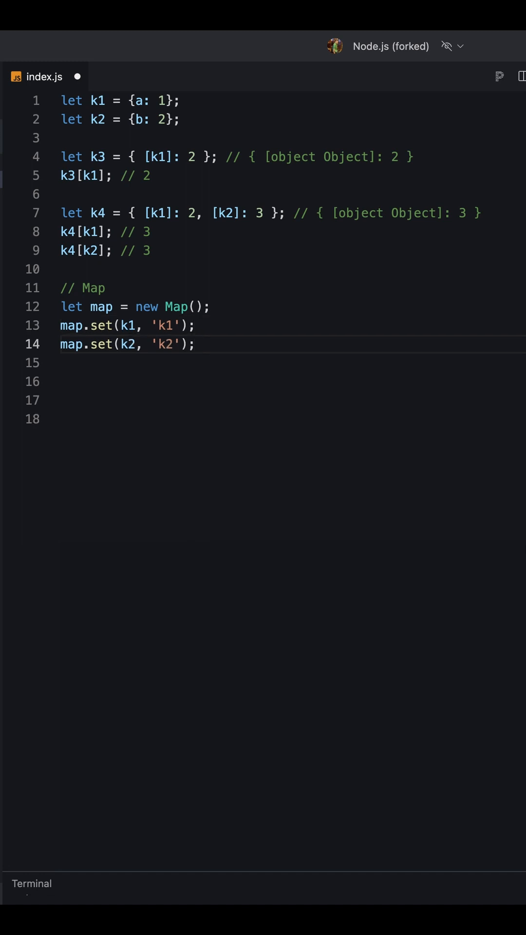
# Log map.get(k1) and map.get(k2) with k1/k2 comments, then set k1 = null and log map.get(k1) again.
pyautogui.write('console.log(map.get(k1));')
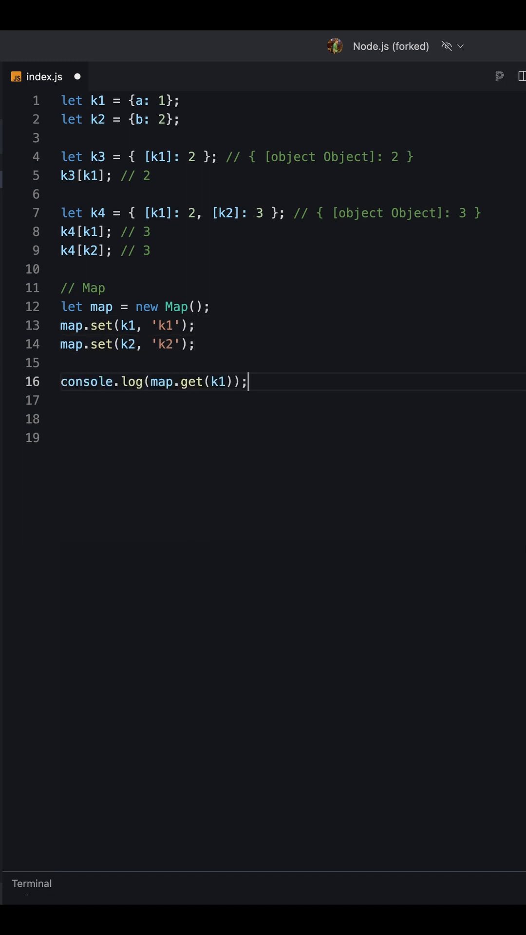
pyautogui.write('// k1')
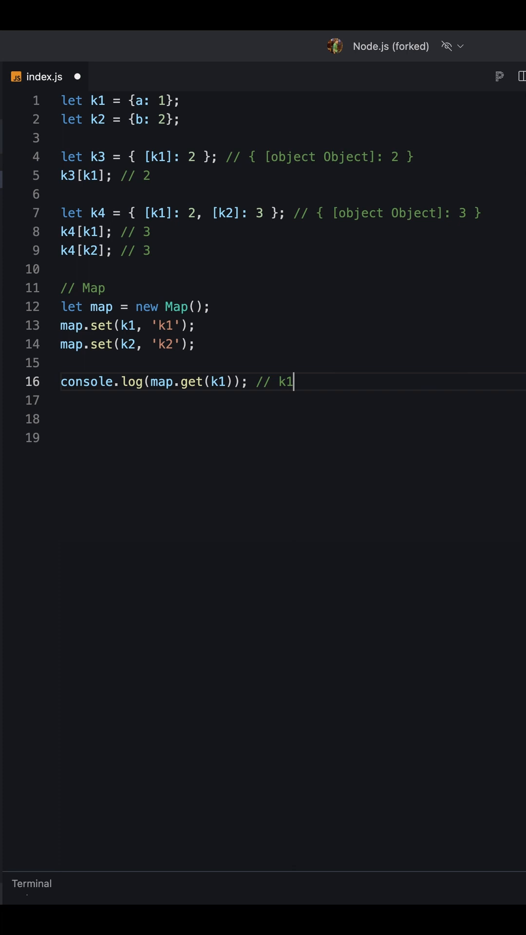
pyautogui.write('console.log(map.get(k2)); // k2')
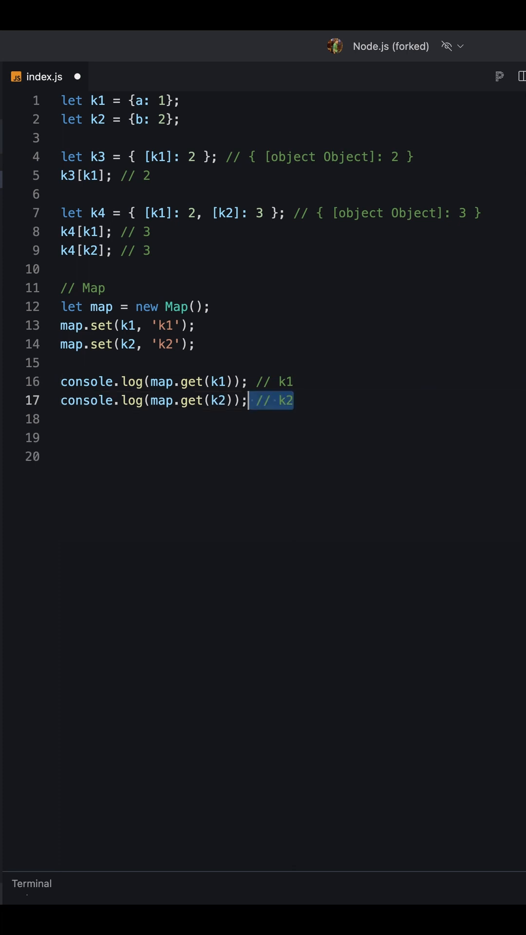
pyautogui.click(268, 400)
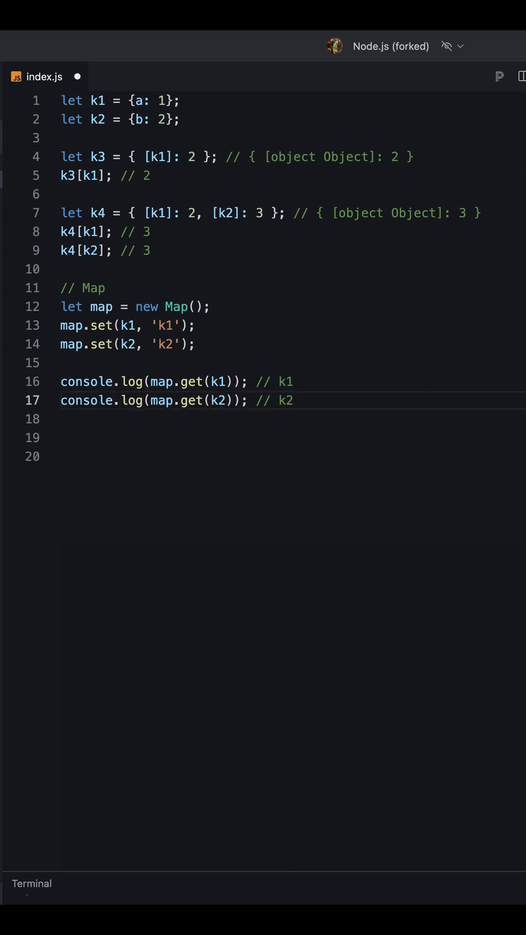
pyautogui.write('k1 = null;')
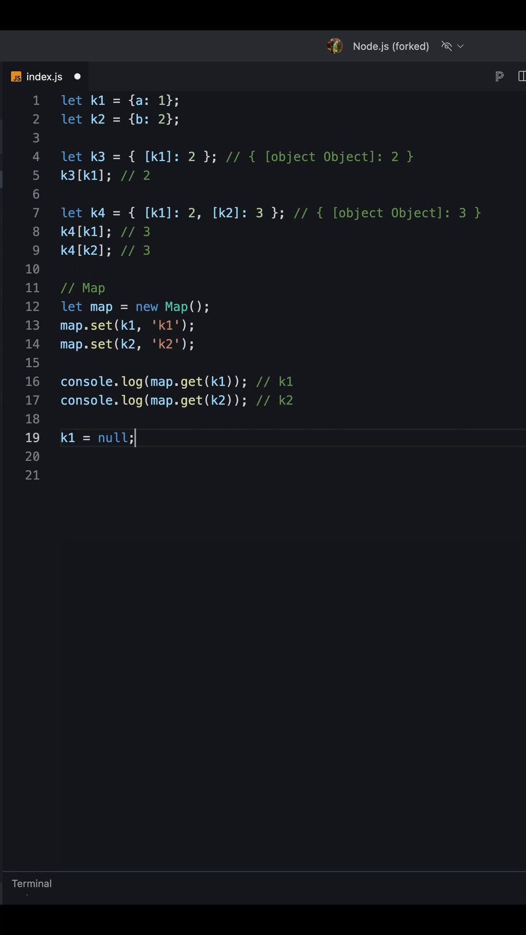
pyautogui.write('console.log(map.get(k1)); // undefined')
pyautogui.click(292, 475)
pyautogui.write('map.forEach((val, key) => console.log(key, val)); // k1 {a: 1')
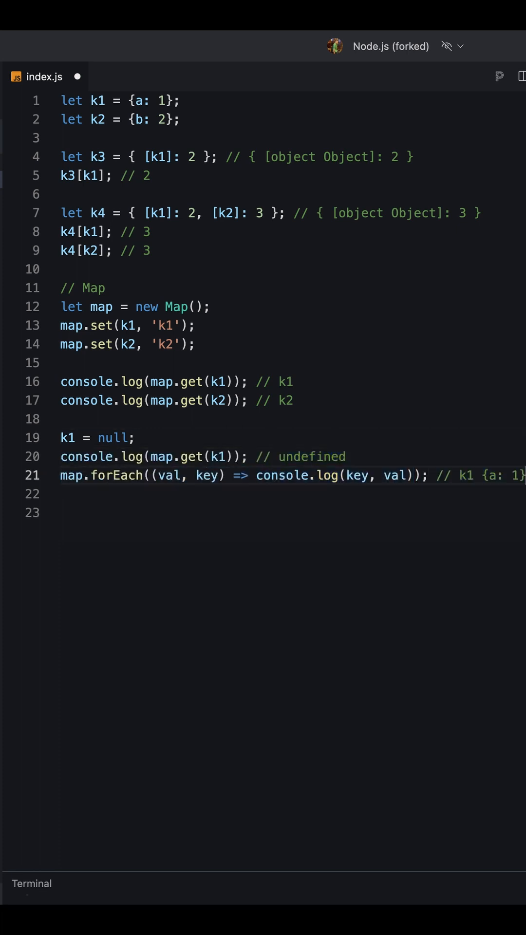
# Under a // WeakMap comment, call wm.set(k2, 'k2'), set k2 = null, and add wm.get(k2) commented undefined.
pyautogui.write('// WeakMap')
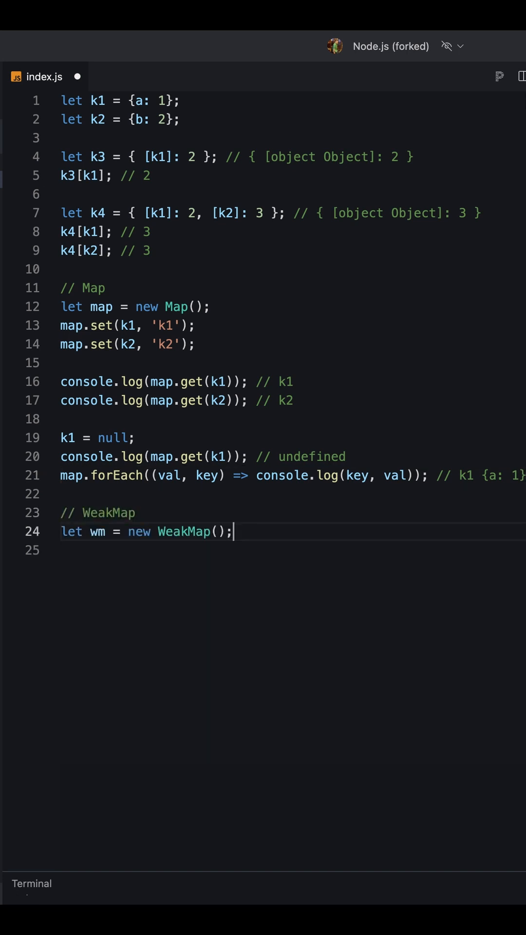
pyautogui.write("wm.set(k2, 'k2');")
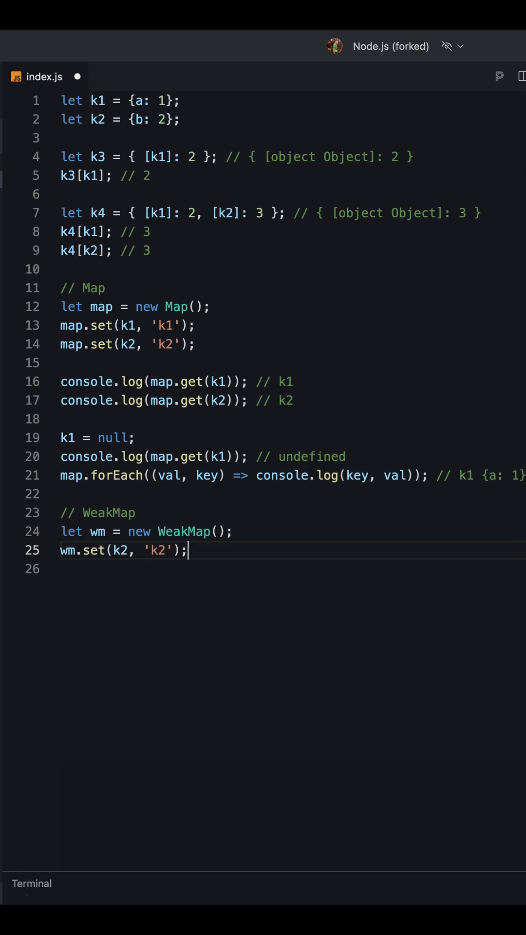
pyautogui.write('k2 = null;')
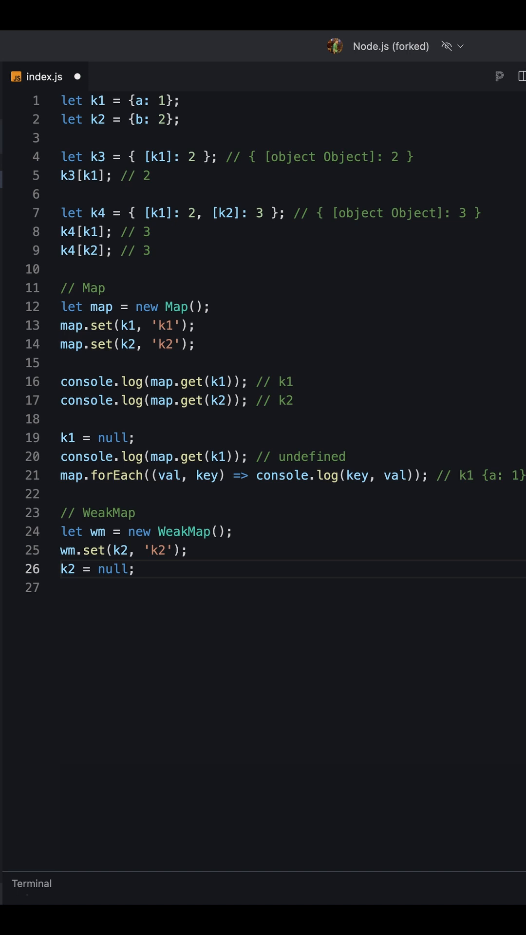
pyautogui.write('wm.get(k2); // undefined')
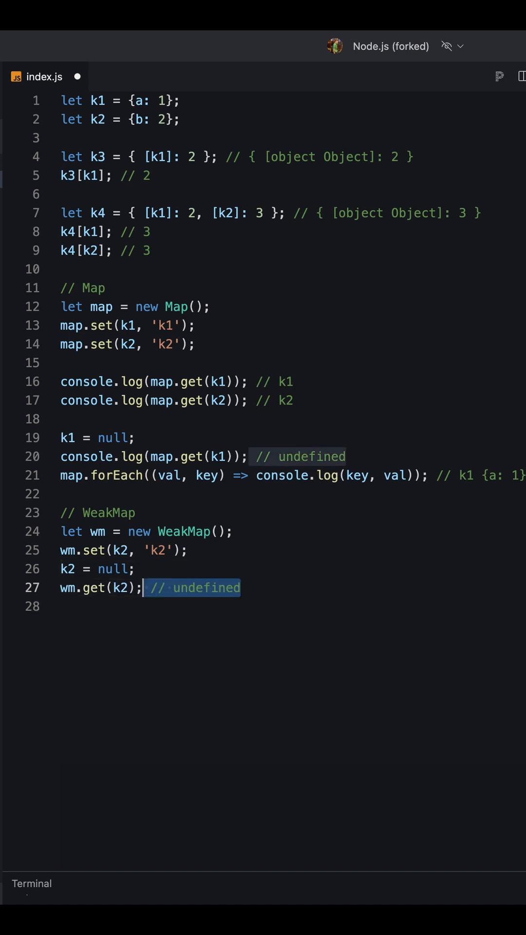